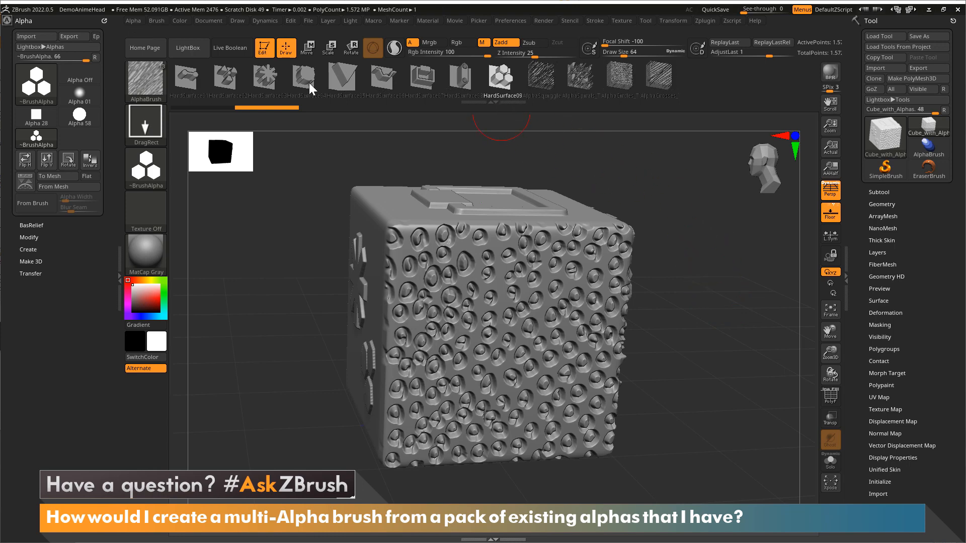
{"action": "mouse_move", "coordinate": [501, 116]}
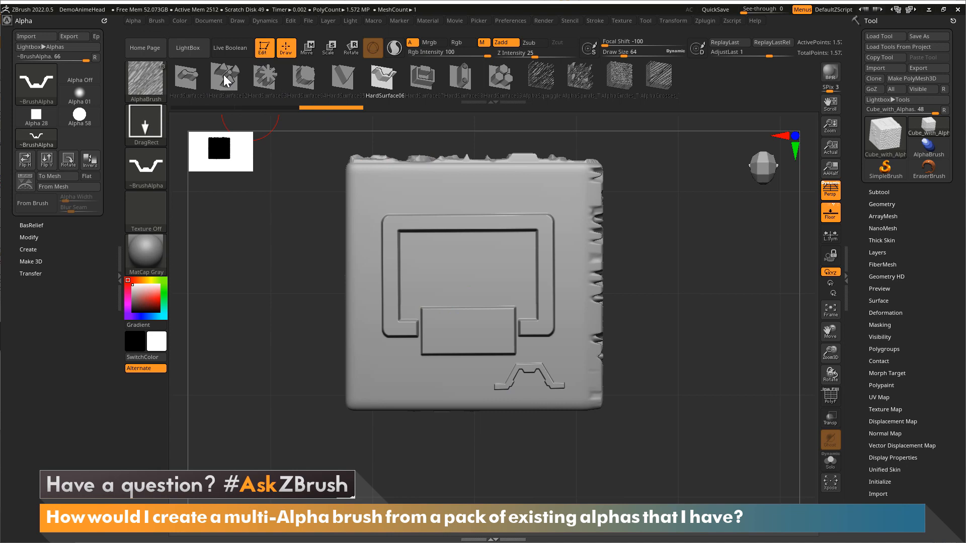
Step: Switch the multi-alpha brush to the AlphaSquiggle alpha
{"action": "left_click", "coordinate": [225, 77]}
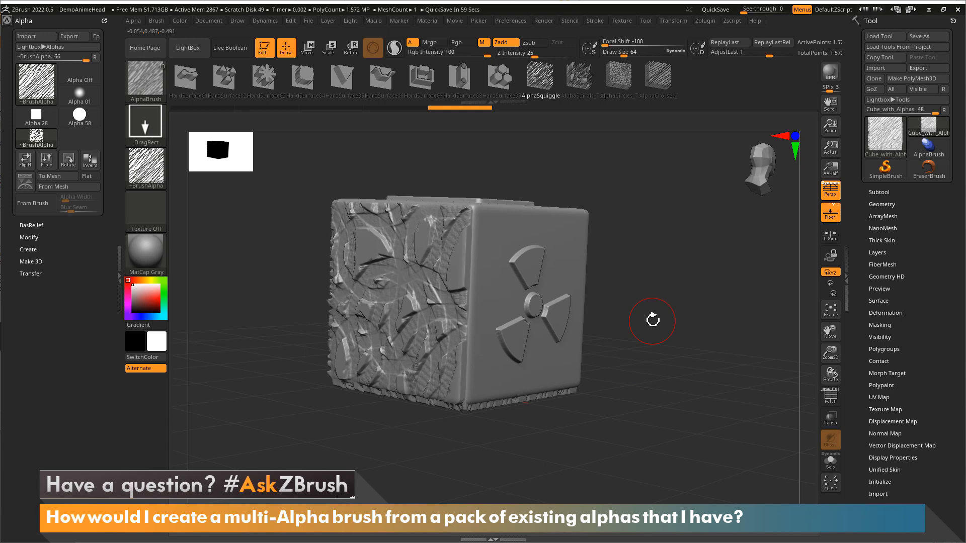
{"action": "mouse_move", "coordinate": [554, 224]}
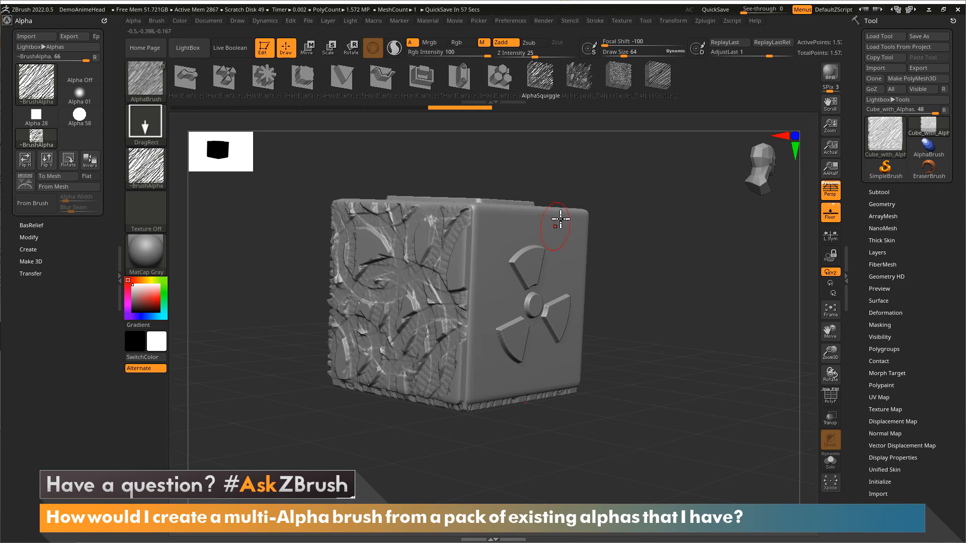
Step: Load the H-shaped HS022 alpha from LightBox's HardSurfaceAlphas folder
{"action": "left_click", "coordinate": [188, 47]}
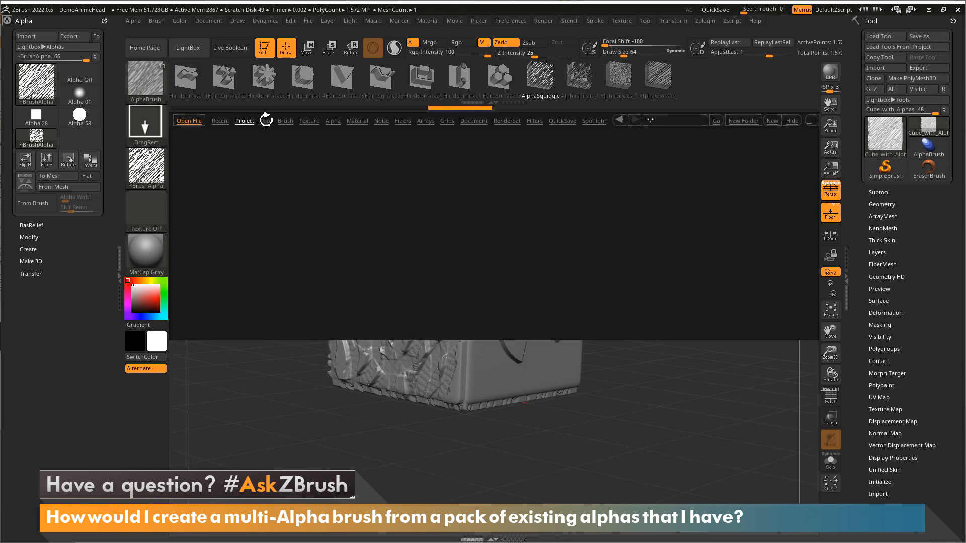
{"action": "left_click", "coordinate": [333, 120]}
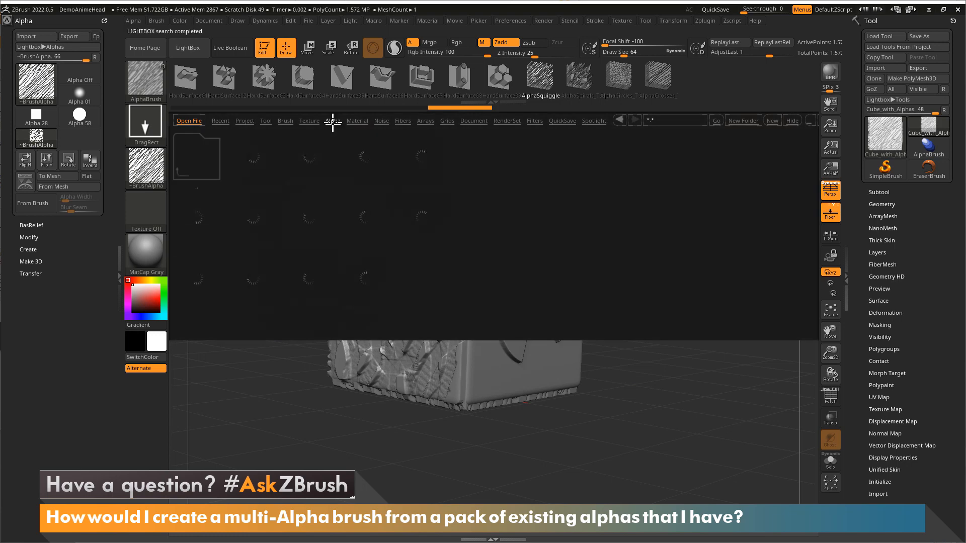
{"action": "left_click", "coordinate": [332, 120]}
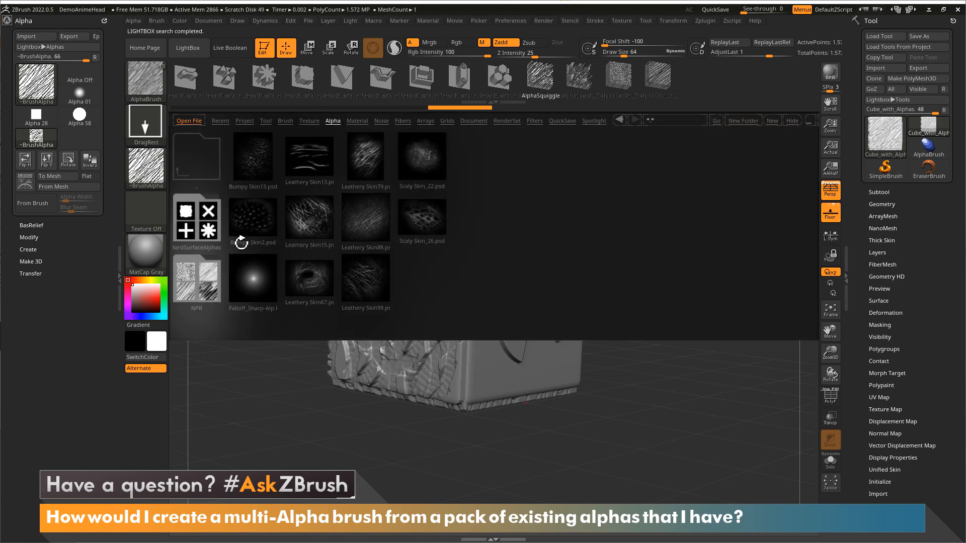
{"action": "mouse_move", "coordinate": [194, 218]}
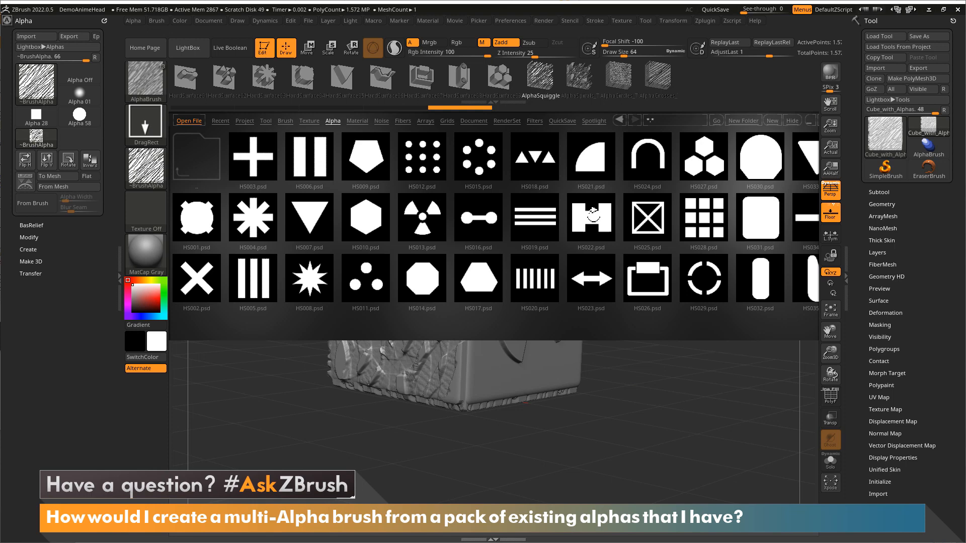
{"action": "left_click", "coordinate": [590, 217]}
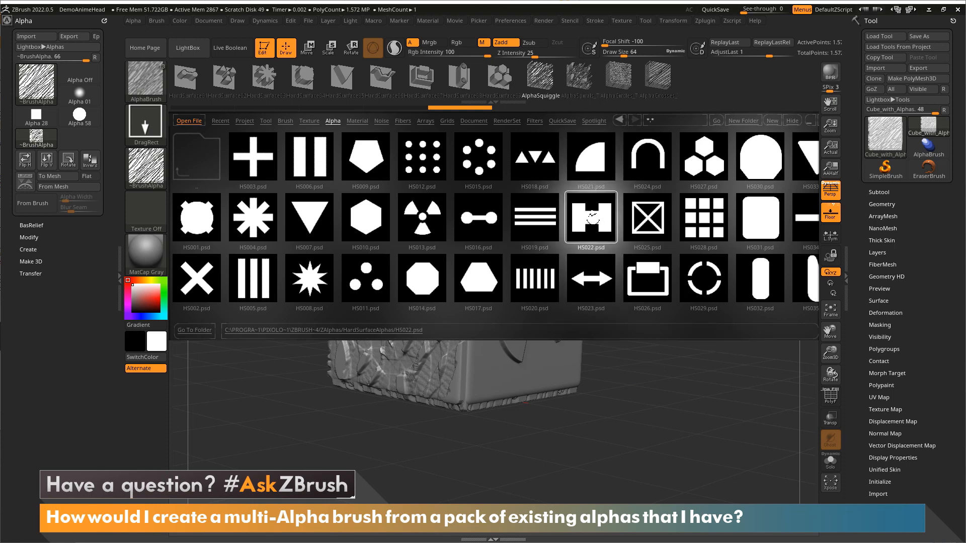
{"action": "left_click", "coordinate": [590, 216]}
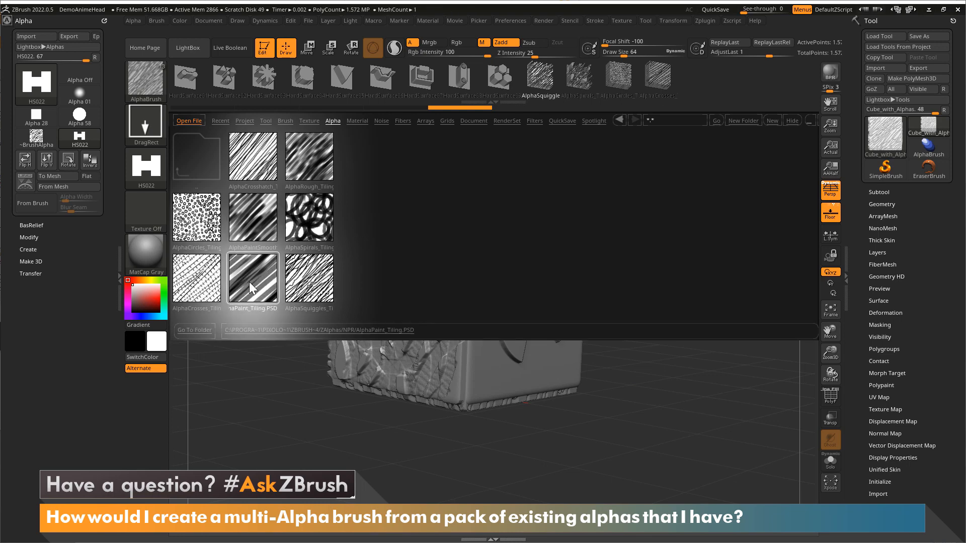
Step: Load the AlphaPaint_Tiling alpha from the NPR folder
{"action": "left_click", "coordinate": [252, 280]}
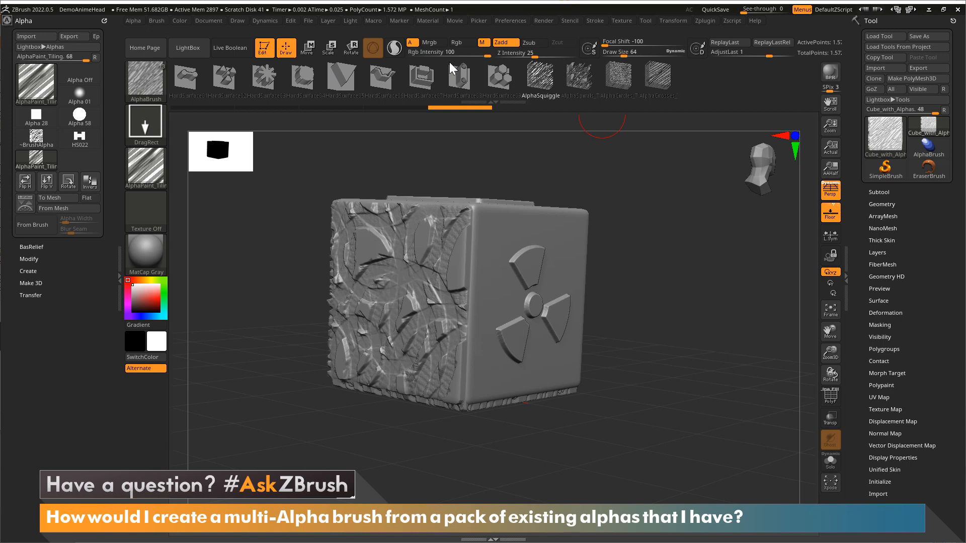
{"action": "mouse_move", "coordinate": [671, 81]}
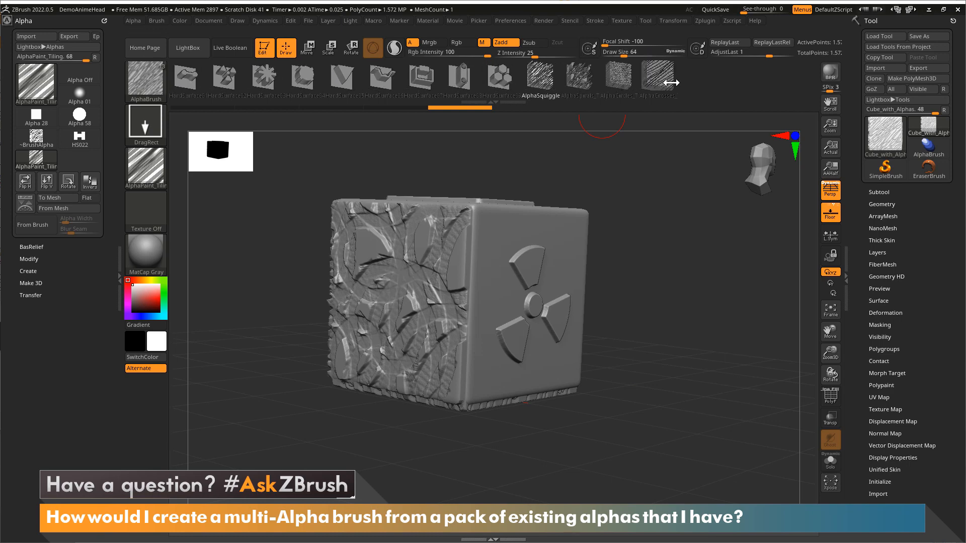
{"action": "mouse_move", "coordinate": [260, 266]}
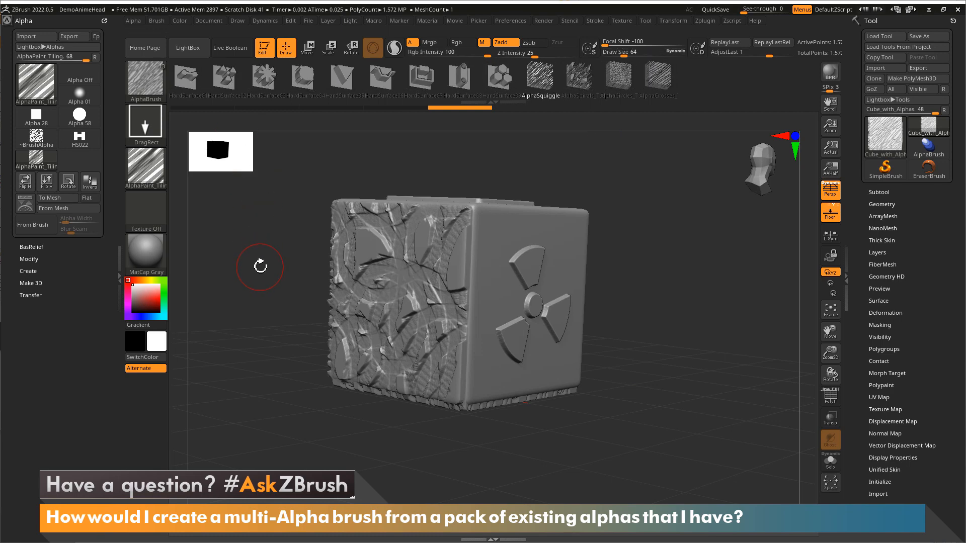
{"action": "mouse_move", "coordinate": [247, 253]}
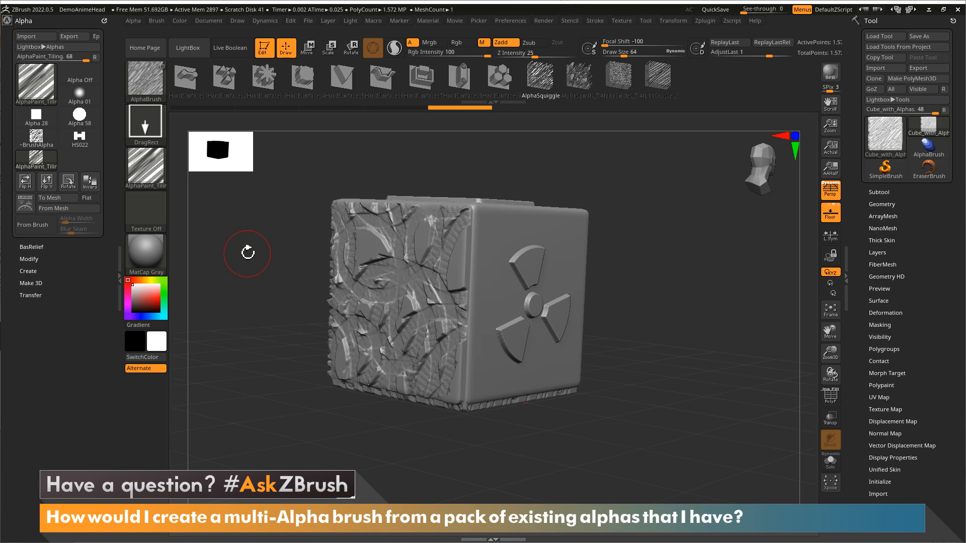
{"action": "mouse_move", "coordinate": [146, 168]}
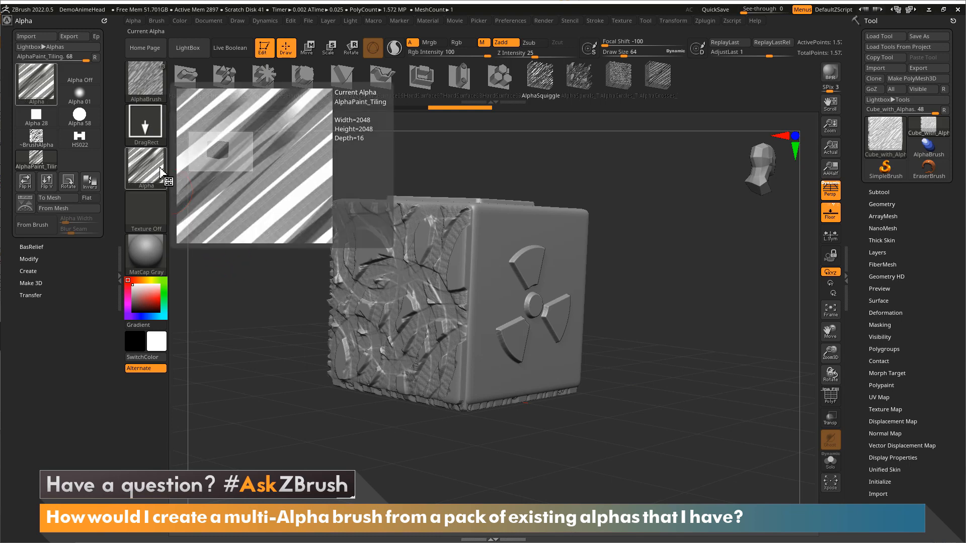
Step: Convert AlphaPaint_Tiling to a mesh with Alpha > To Mesh, then show the Brush palette
{"action": "left_click", "coordinate": [50, 198]}
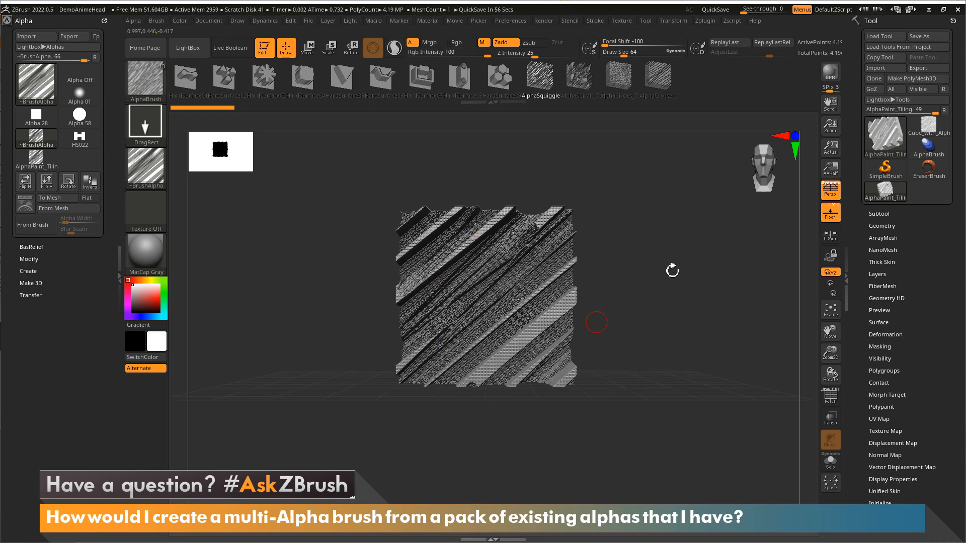
{"action": "mouse_move", "coordinate": [315, 194]}
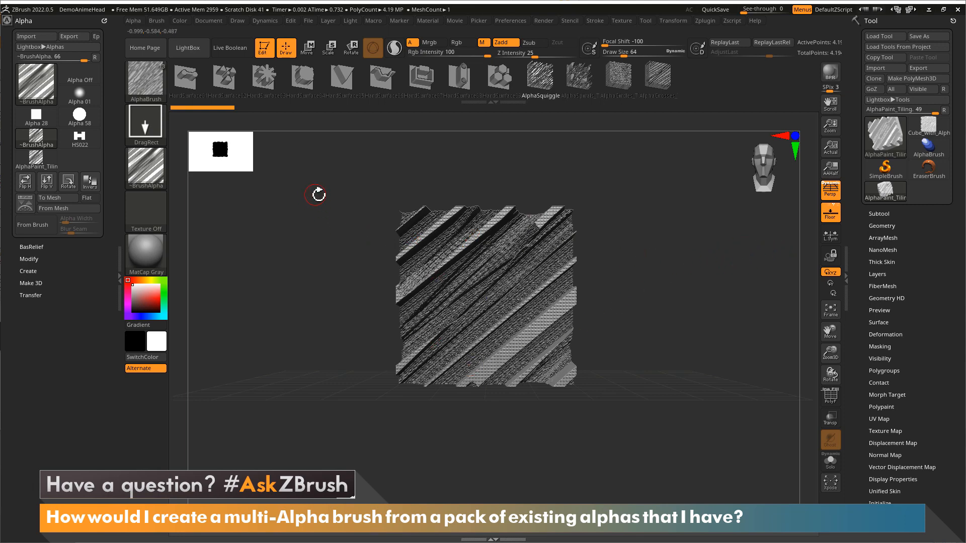
{"action": "left_click", "coordinate": [156, 21]}
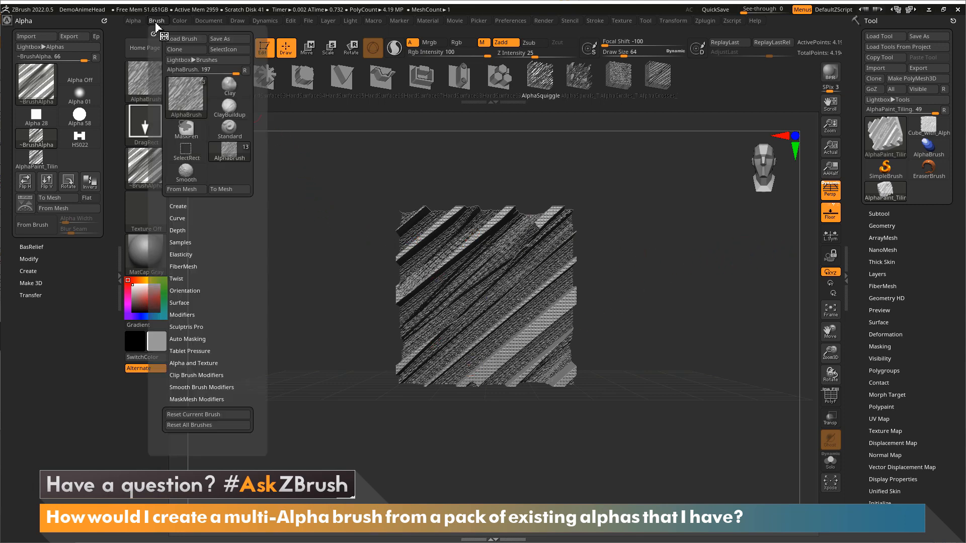
{"action": "mouse_move", "coordinate": [228, 189]}
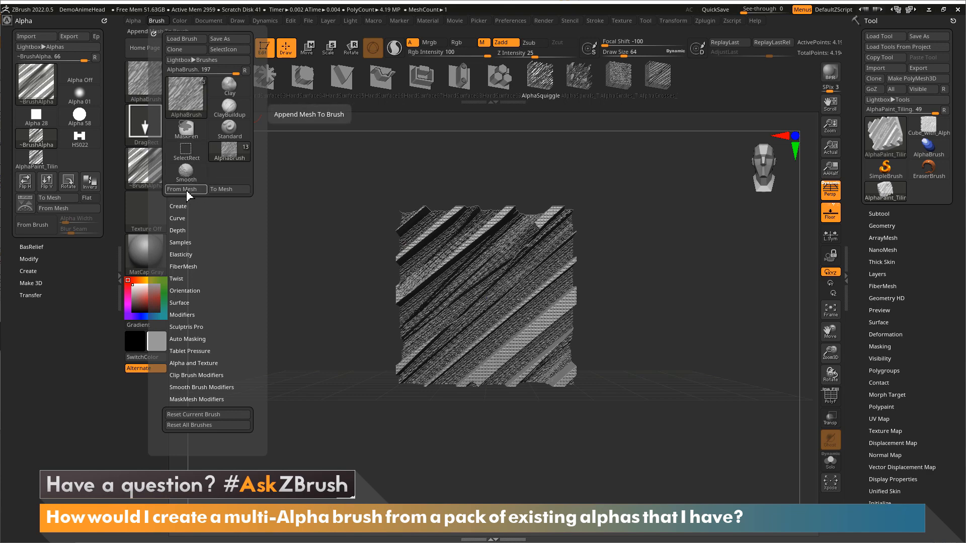
{"action": "mouse_move", "coordinate": [185, 189]}
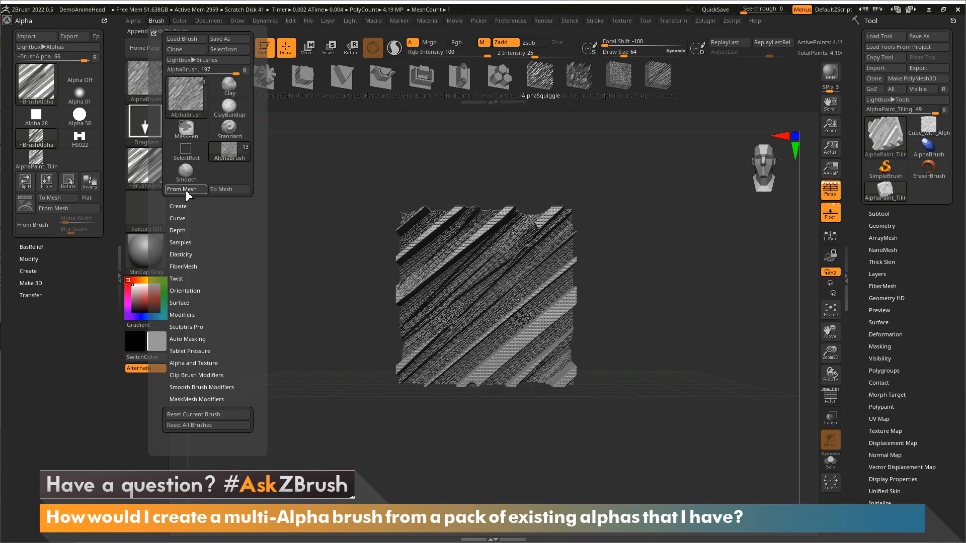
Step: Shift-click From Mesh to append the tiling mesh to AlphaBrush, then select HS022
{"action": "left_click", "coordinate": [185, 189]}
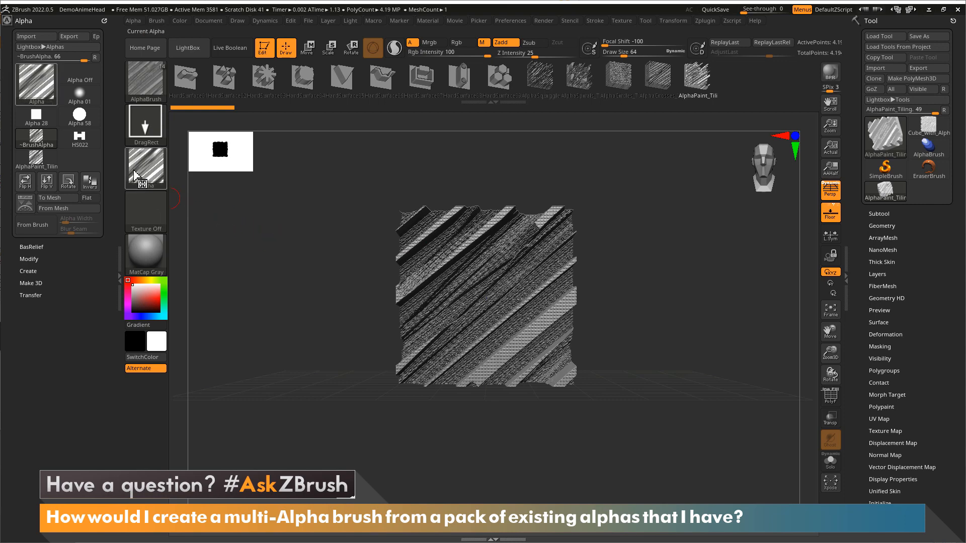
{"action": "left_click", "coordinate": [146, 168]}
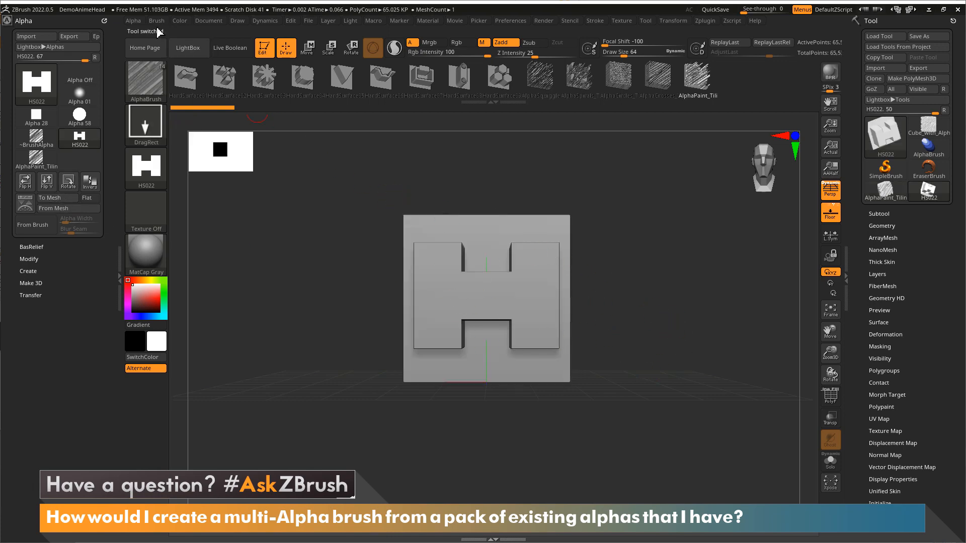
Step: Reopen the Brush palette with the H-shaped mesh active
{"action": "left_click", "coordinate": [157, 20]}
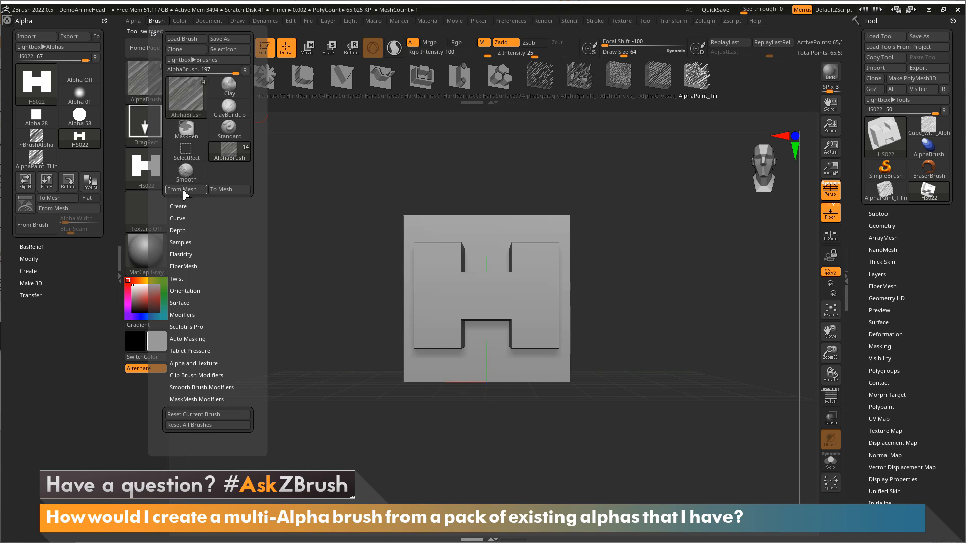